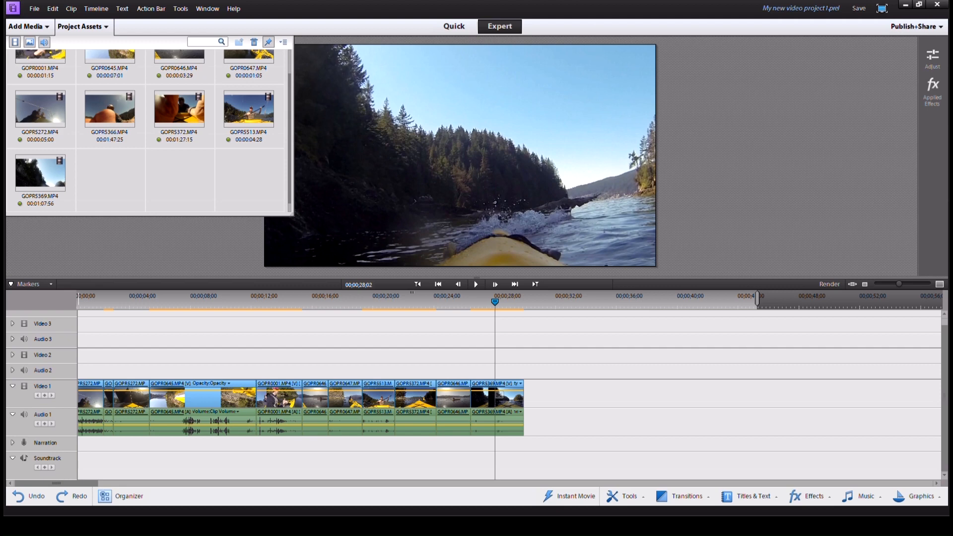
# Move the playhead to about 00;00;27;46, the frame where the birds take off
pyautogui.click(110, 299)
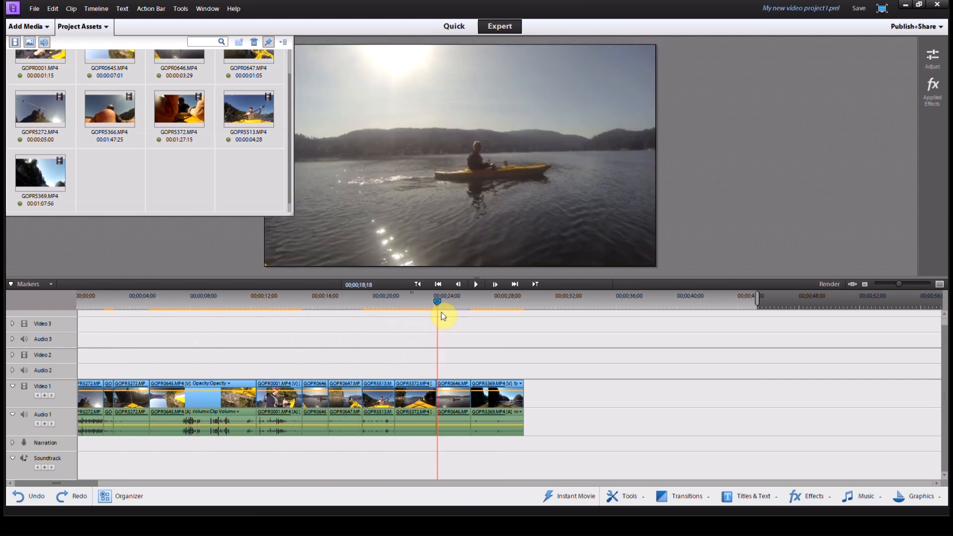
pyautogui.click(500, 302)
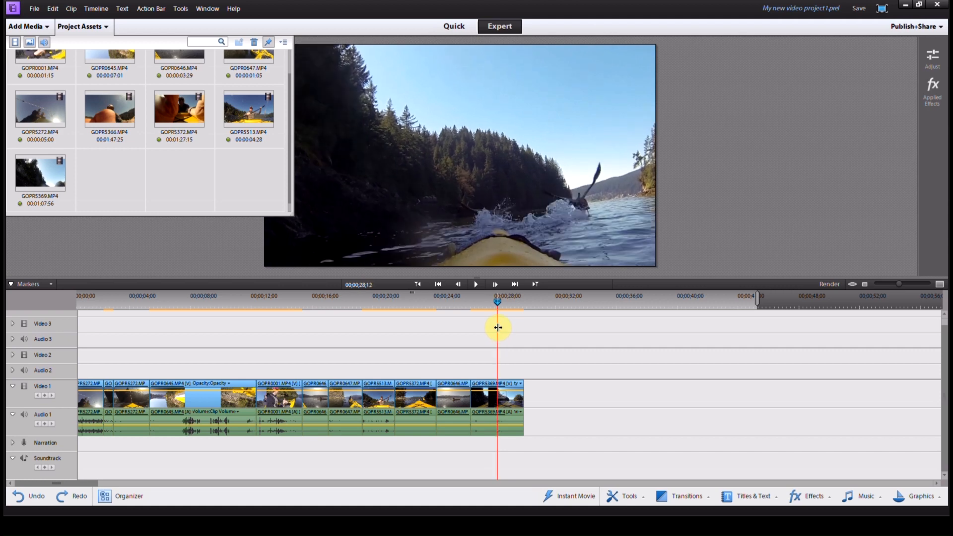
pyautogui.moveTo(535, 284)
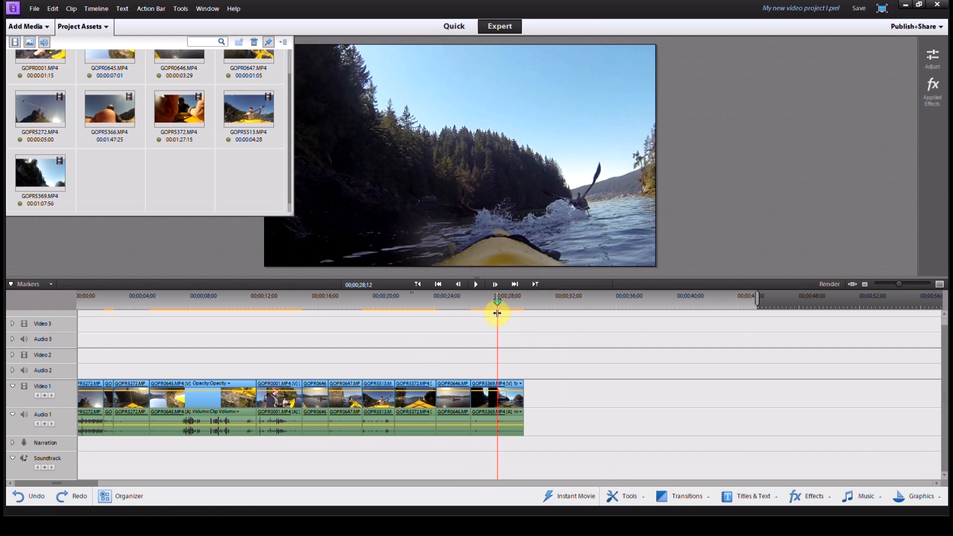
pyautogui.click(476, 284)
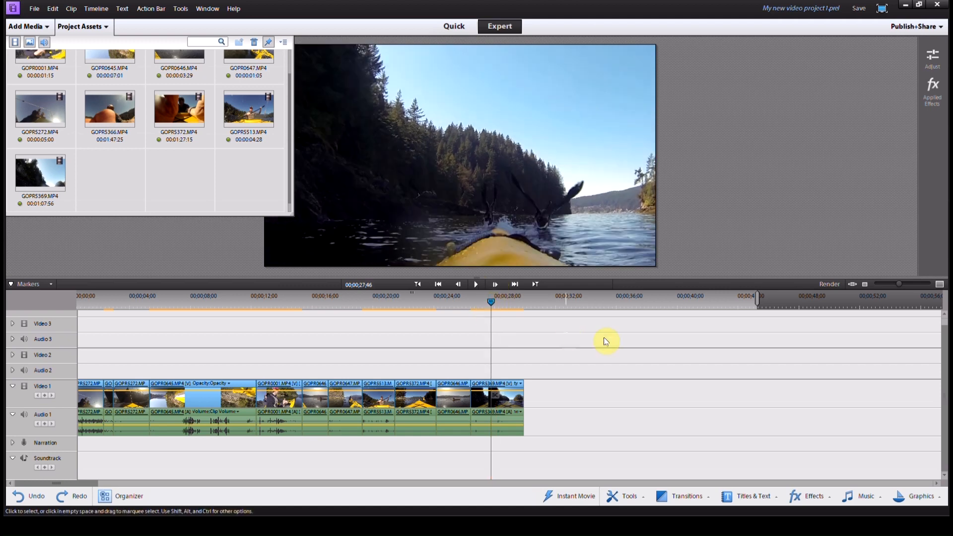
pyautogui.moveTo(470, 429)
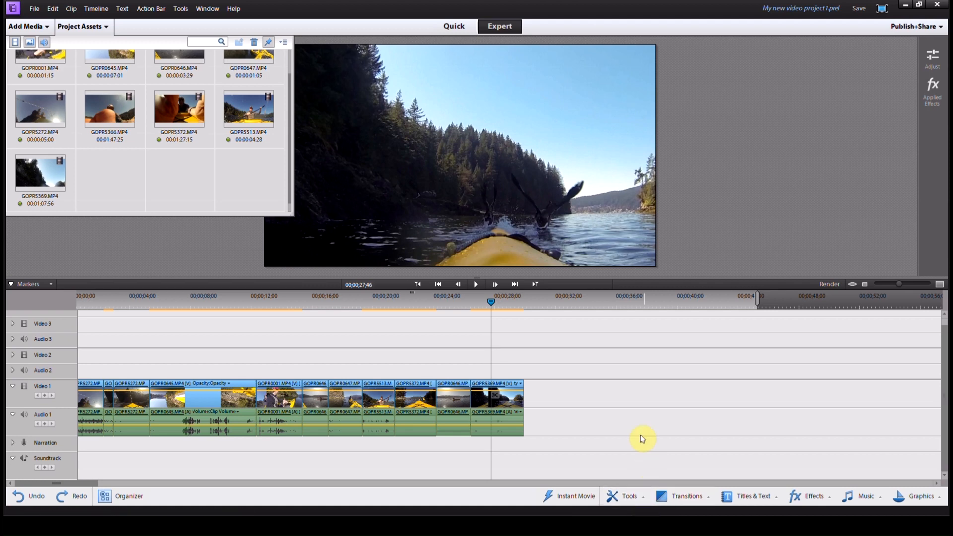
# Freeze the current kayak frame via Tools > Freeze Frame, keeping five seconds
pyautogui.click(629, 497)
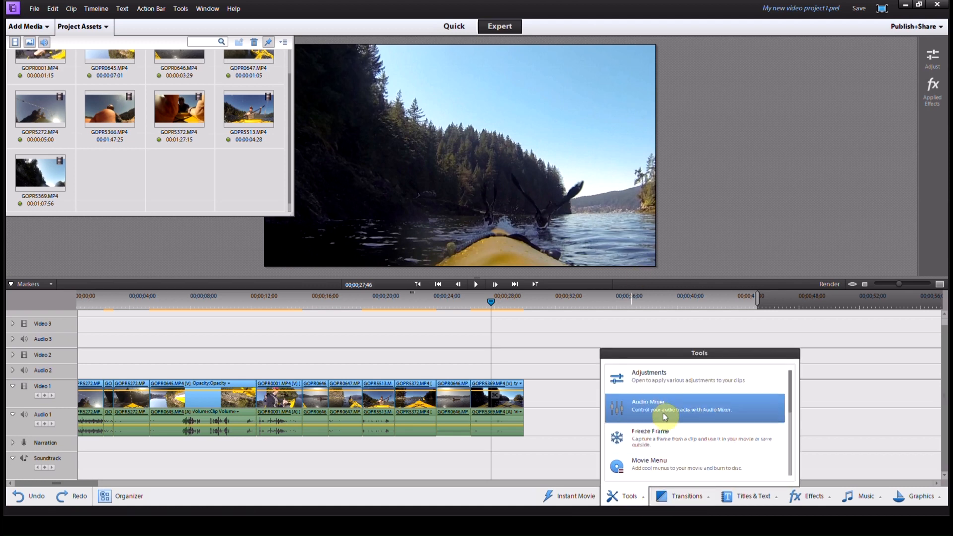
pyautogui.moveTo(663, 437)
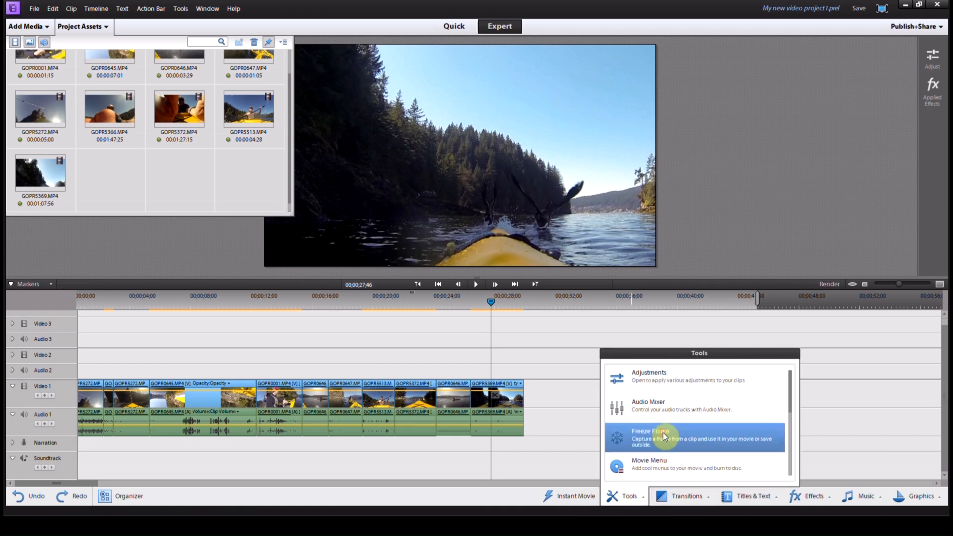
pyautogui.click(647, 435)
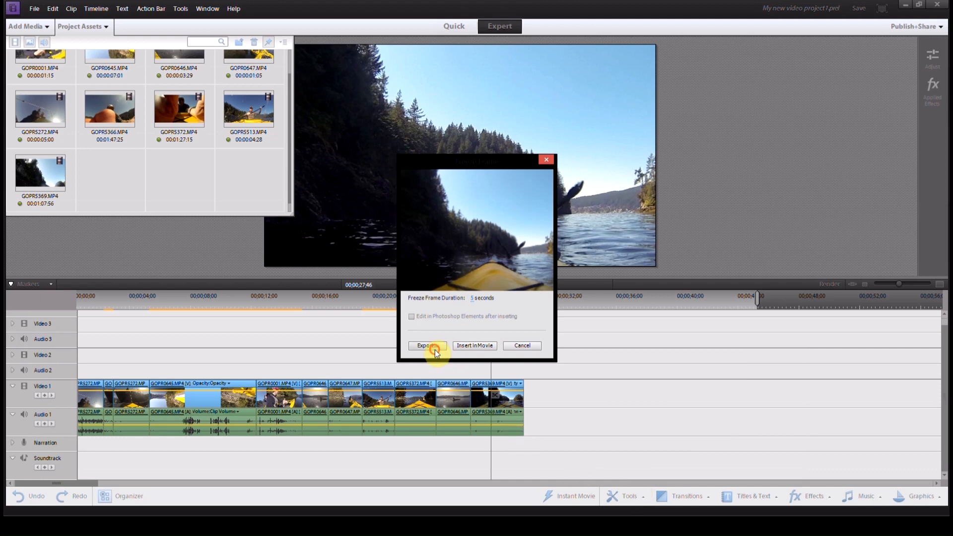
# Export the frozen frame to the desktop as BMP image 'My new video project1'
pyautogui.click(426, 345)
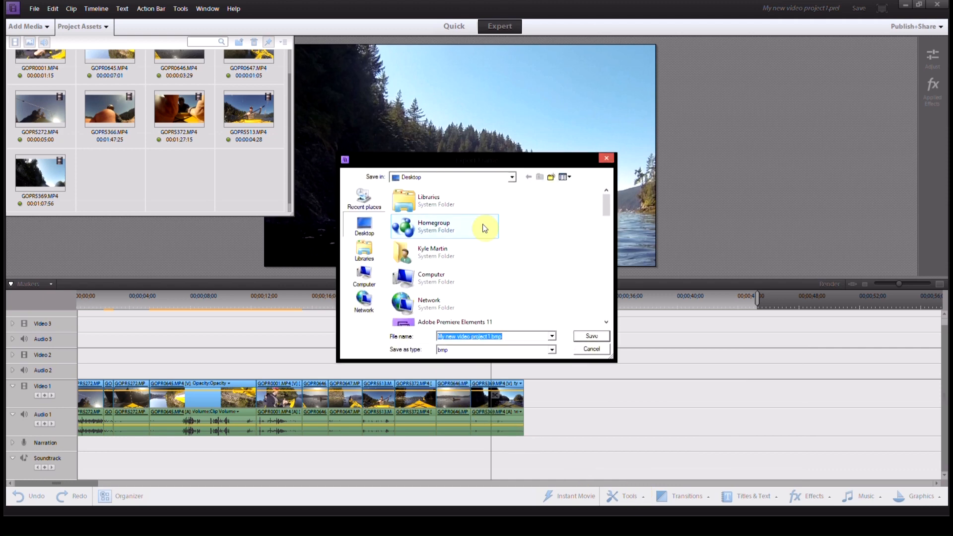
pyautogui.moveTo(605, 329)
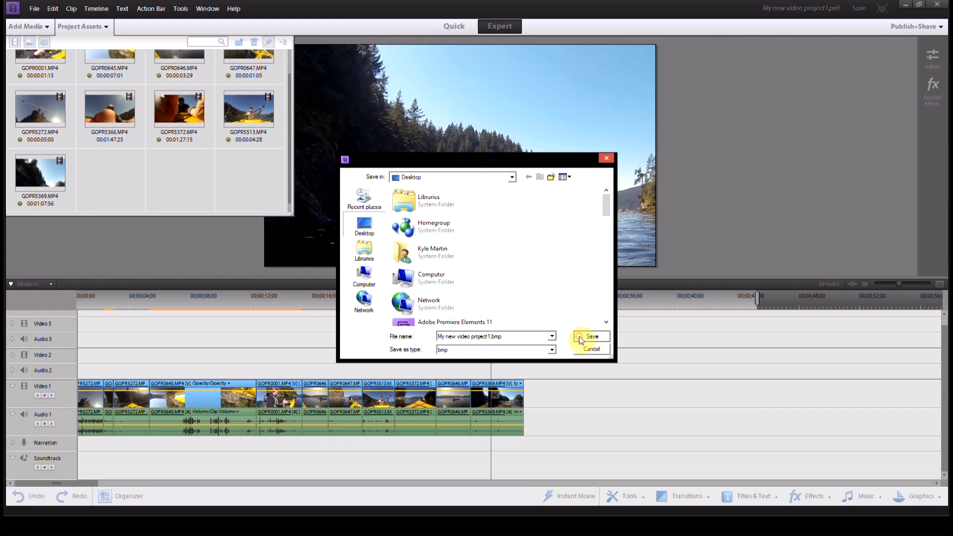
pyautogui.click(589, 337)
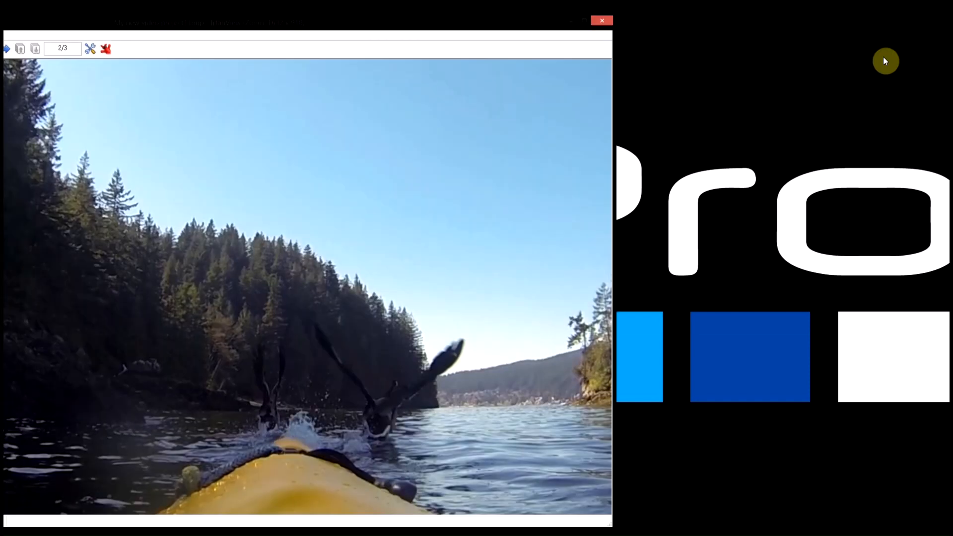